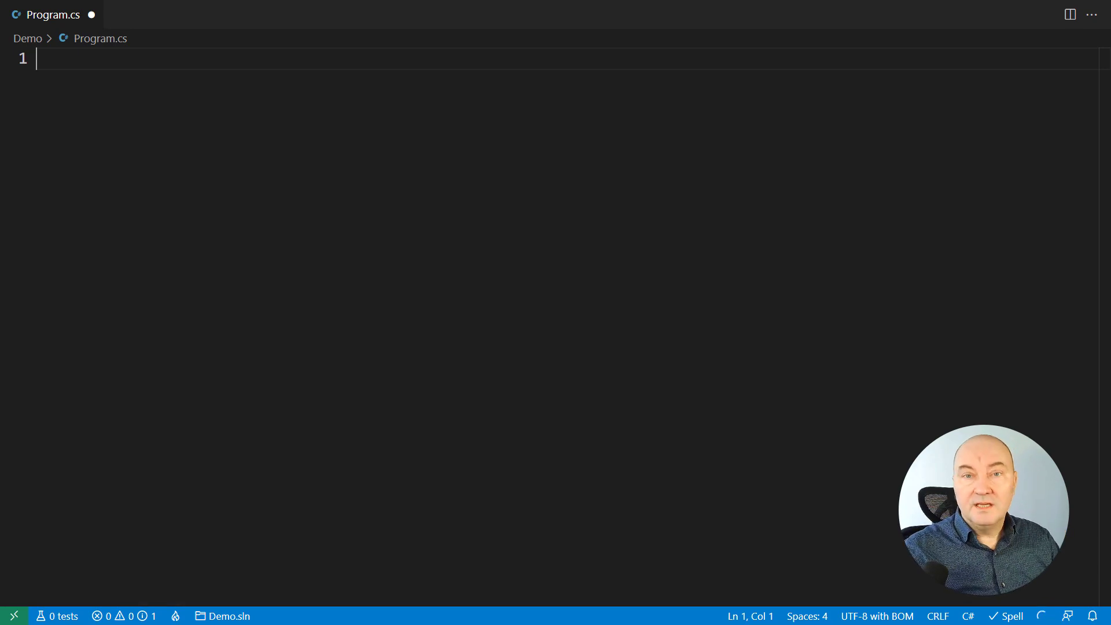
# Declare a List<string> and an IComparer<string> set to StringComparer.CurrentCulture, then sort the list with it.
pyautogui.write('List<string> list = new();')
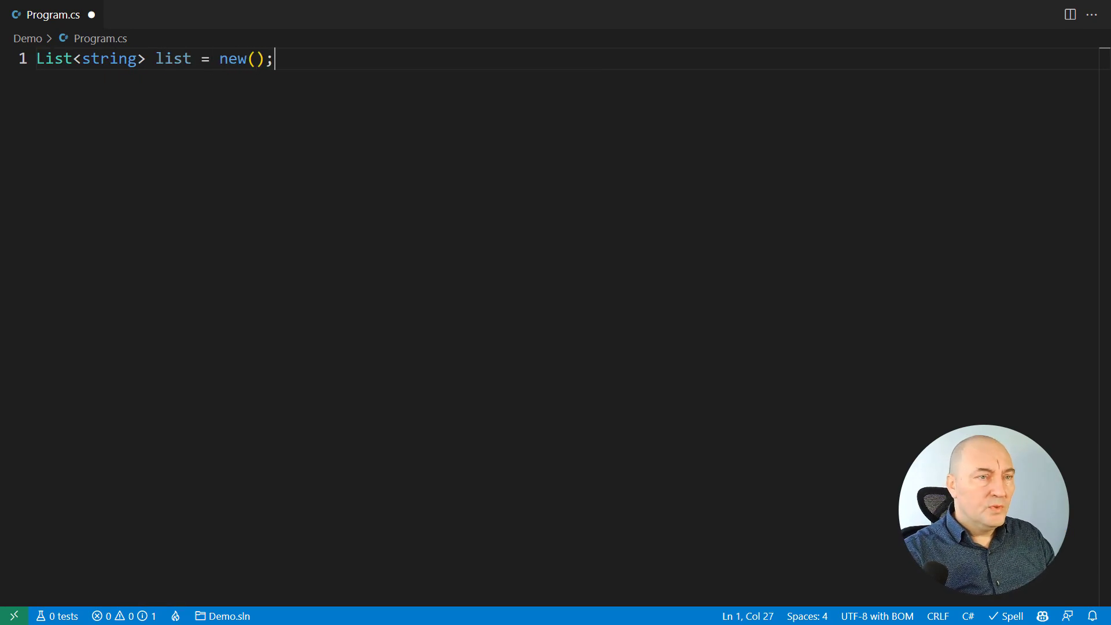
pyautogui.write('IComparer<string> comparer = StringComparer.CurrentCulture;')
pyautogui.write('list.Sort(comparer);')
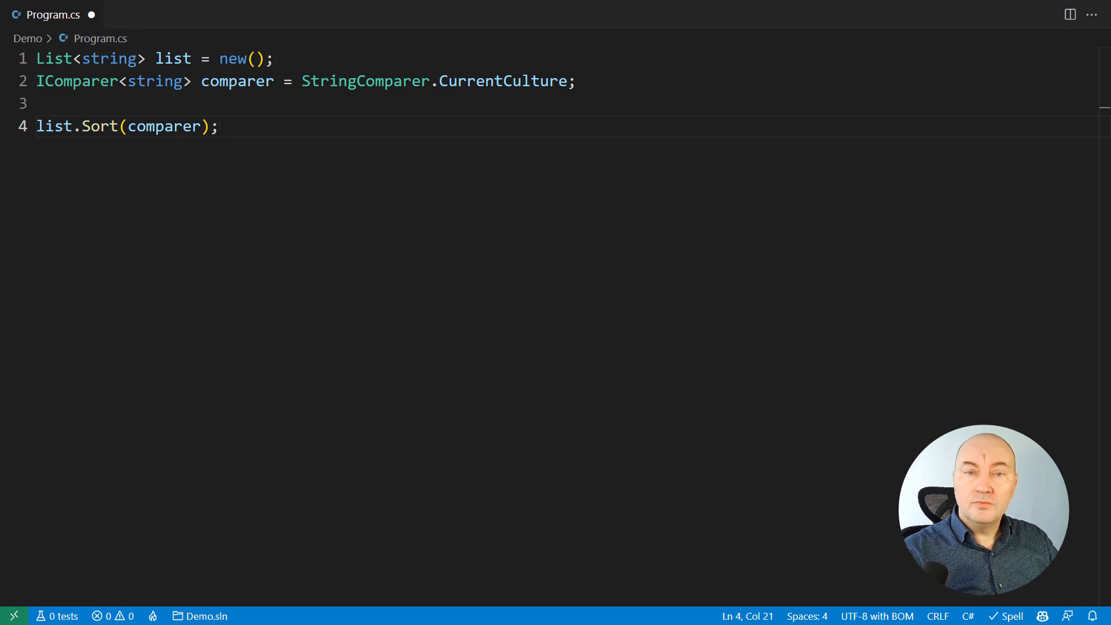
# Define public class ReverseComparer<T> : IComparer<T> wrapping _other and comparing via _other.Compare(y, x).
pyautogui.write('public class Re')
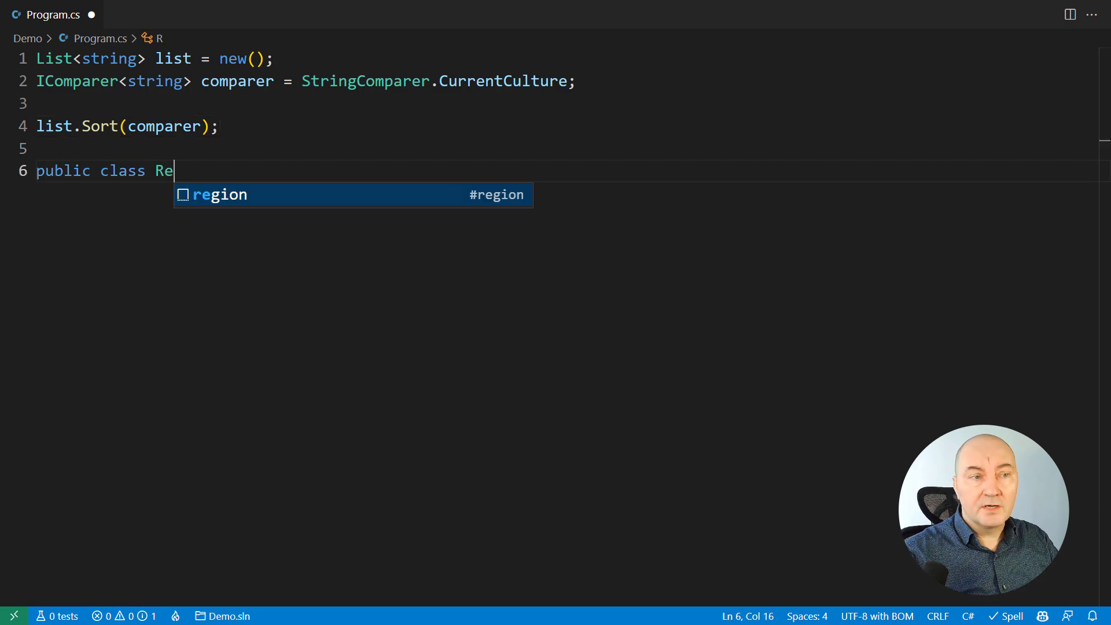
pyautogui.write('verseComparer<T> : IComparer<T>')
pyautogui.write('public int Compare(T? x, T? y) => _other.Compare(y, x);')
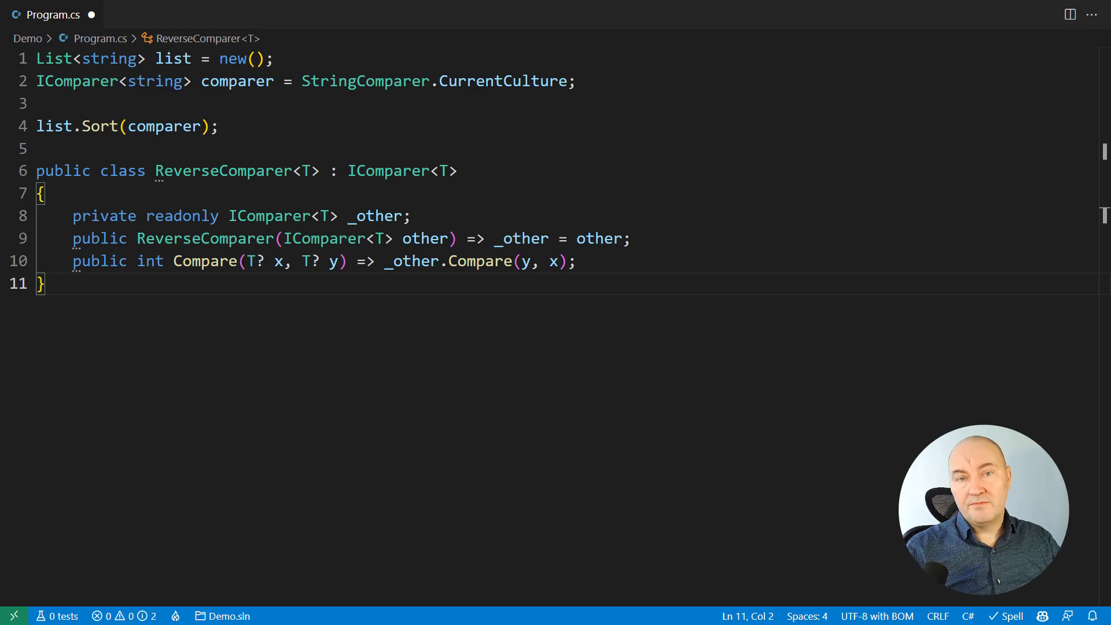
pyautogui.doubleClick(365, 238)
pyautogui.write('// s')
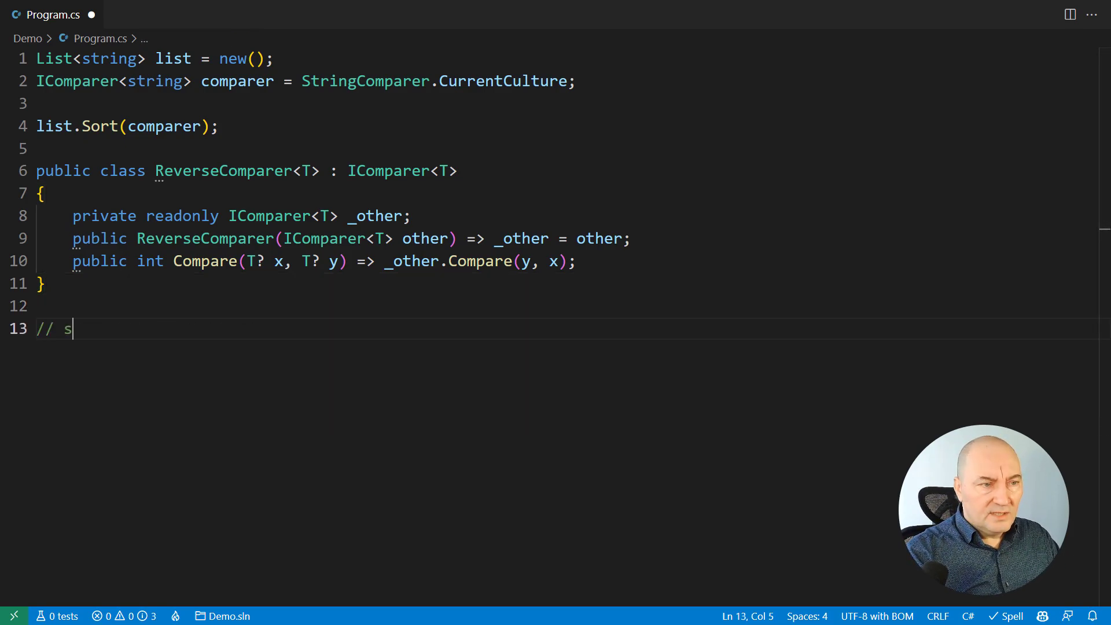
# Add a static Comparer factory class with Reverse<T>, placing the new ReverseComparer expression on its own line.
pyautogui.write('tatic factory class for reverse comparer')
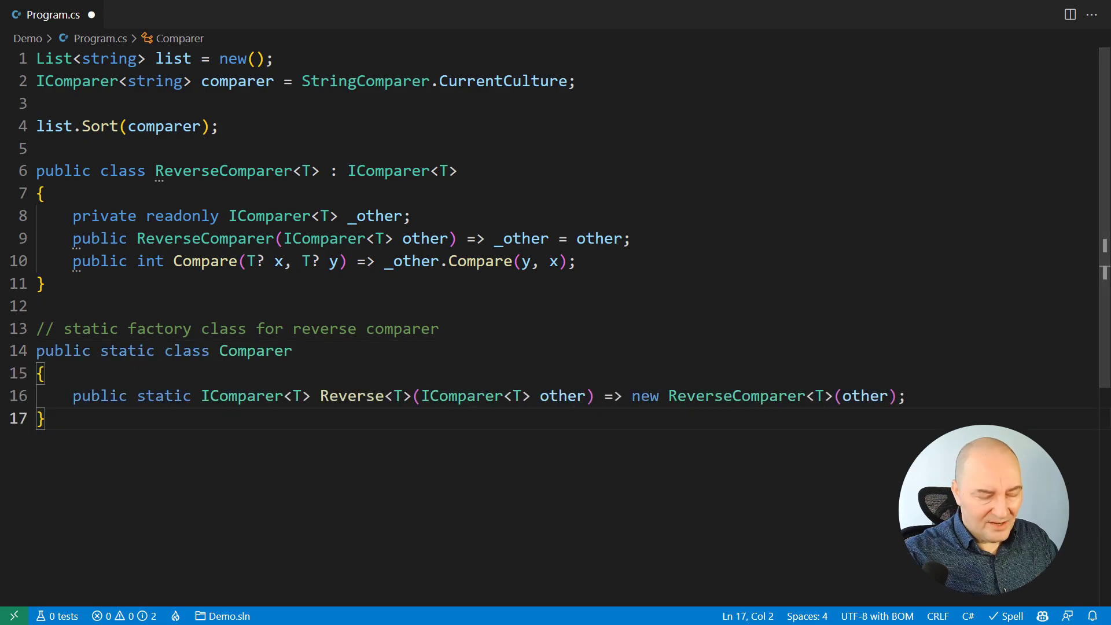
pyautogui.click(623, 396)
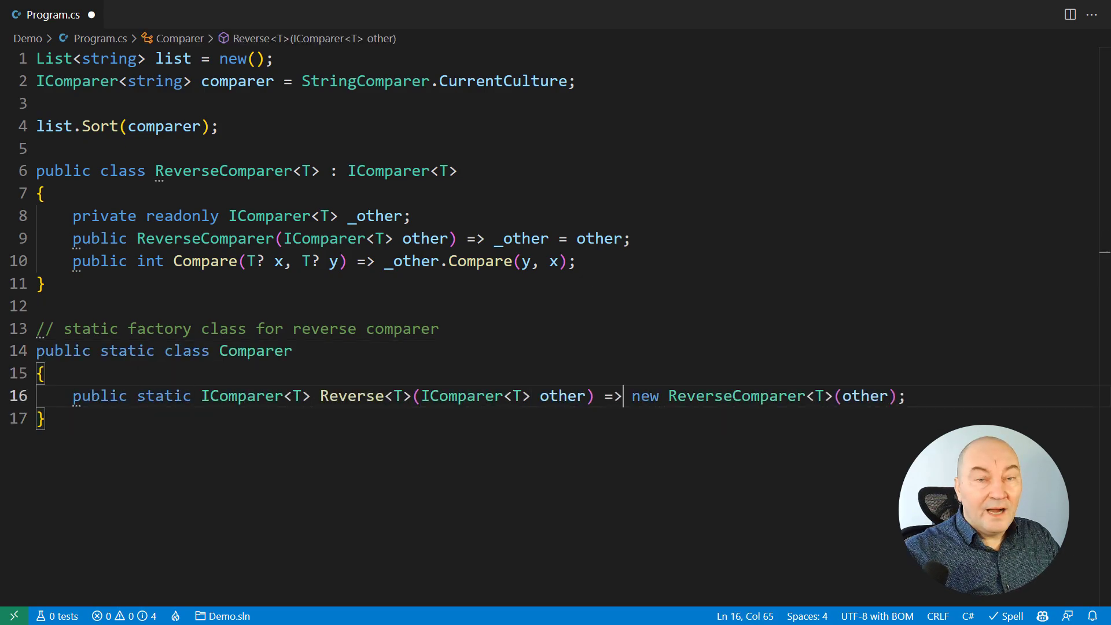
pyautogui.press('Enter')
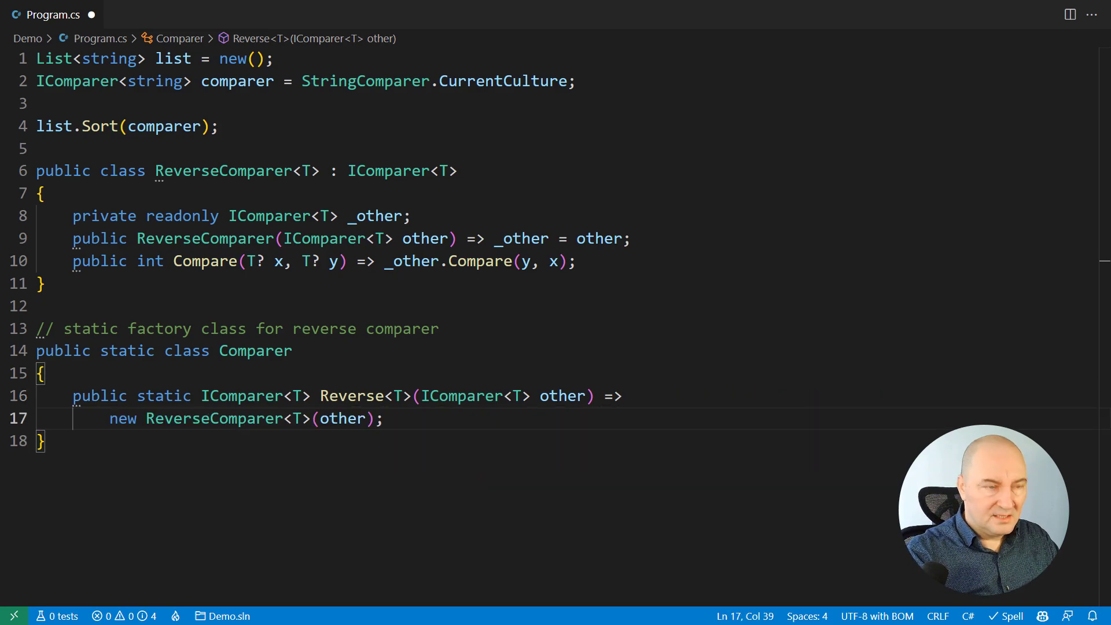
# Add the comment '// optimize to avoid wrapping other two times' with the unwrapping ternary version of Reverse.
pyautogui.write('// optimize to av')
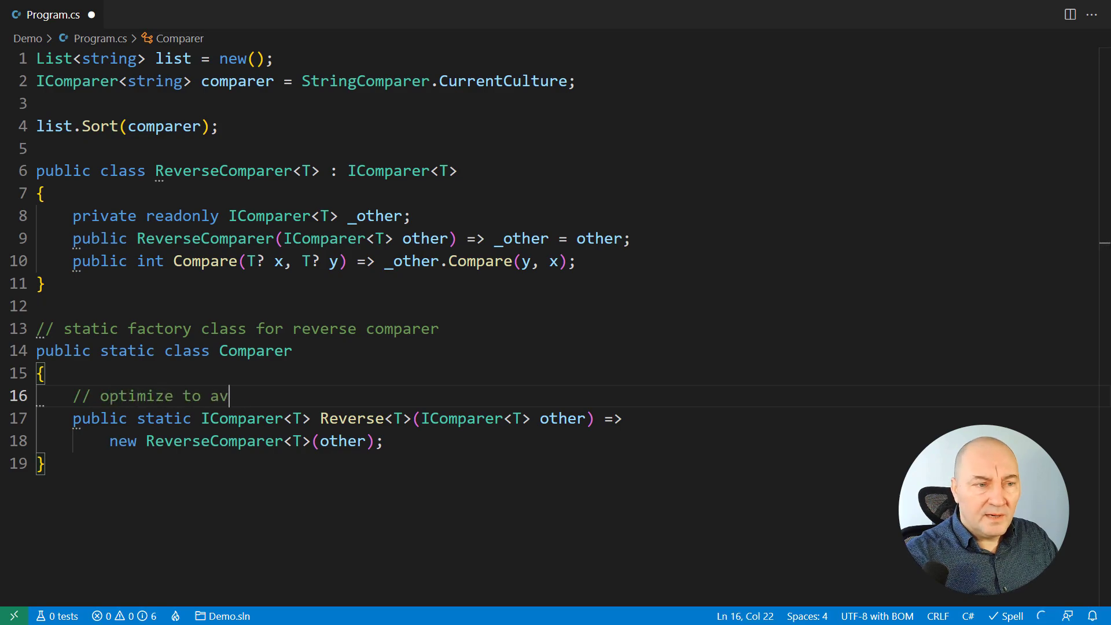
pyautogui.write('oid wrapping other two times')
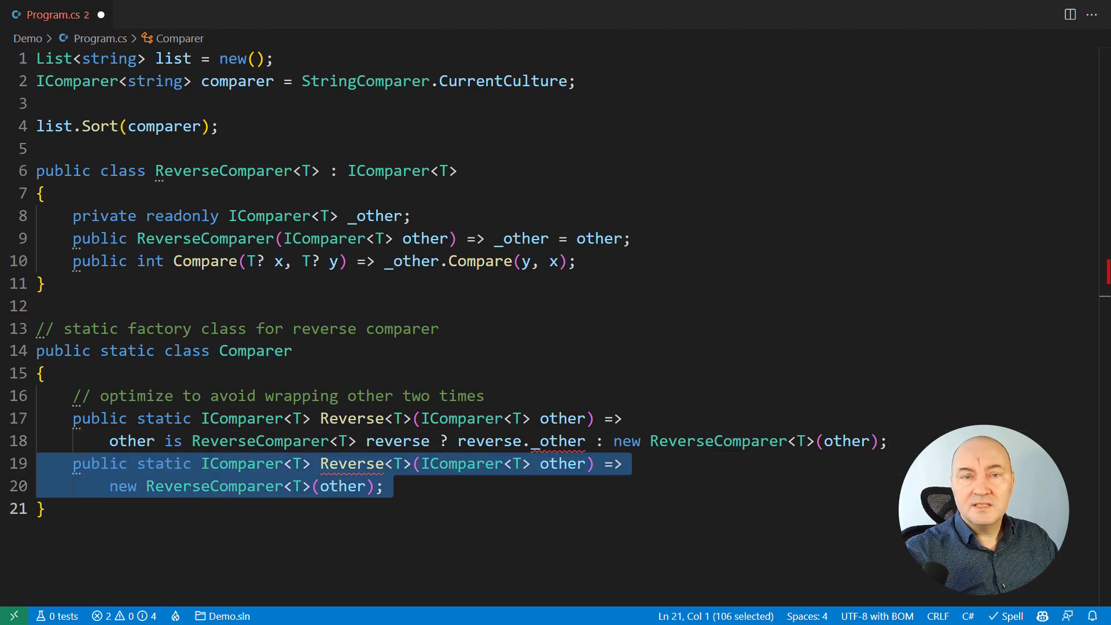
# Delete the older duplicate Reverse and make the remaining one an extension method with 'this IComparer<T>'.
pyautogui.press('Delete')
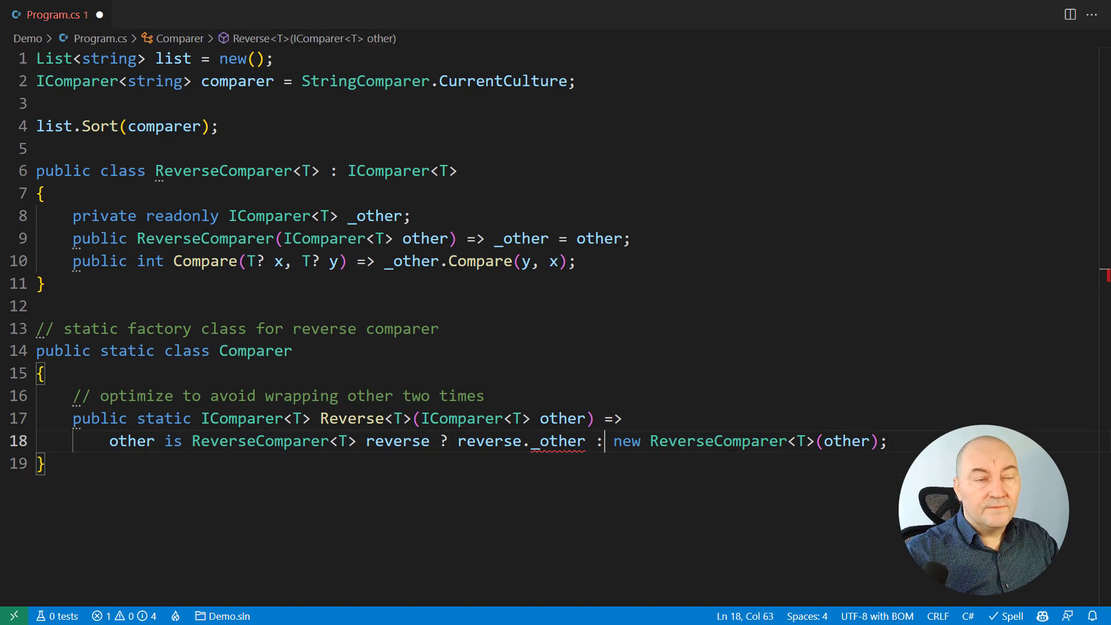
pyautogui.write('this')
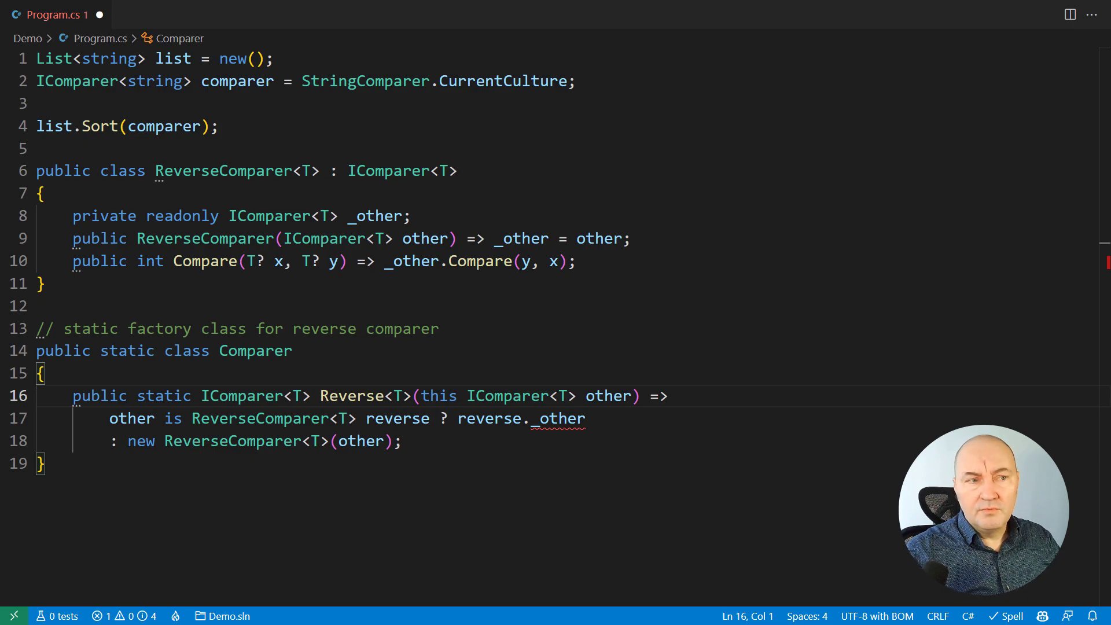
pyautogui.doubleClick(103, 215)
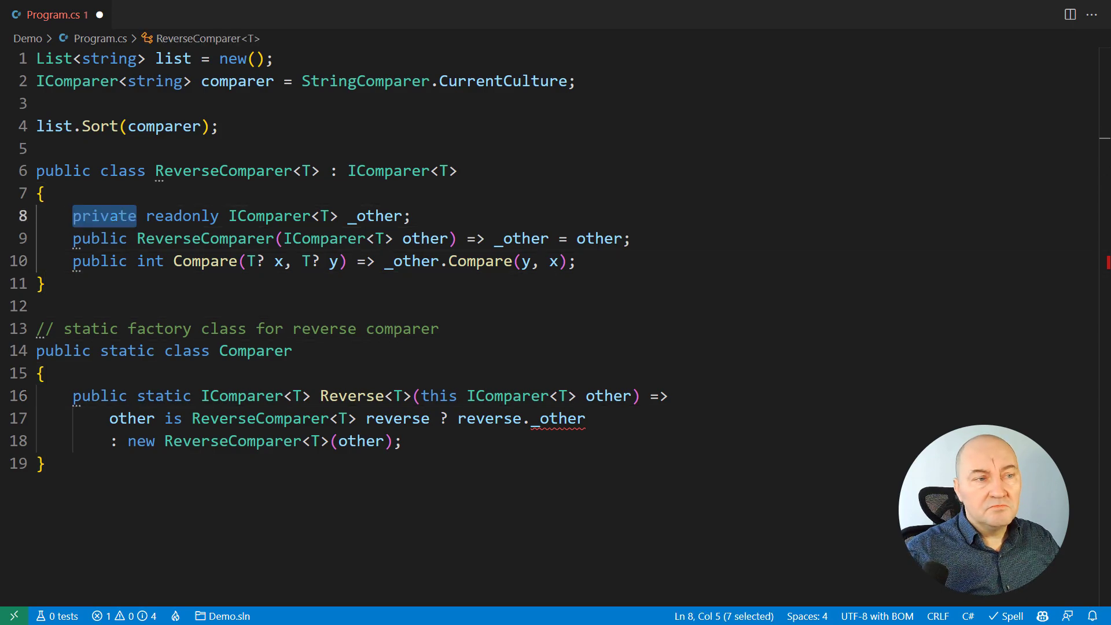
# Change the _other field to internal and delete the '// static factory class' comment line.
pyautogui.write('internal')
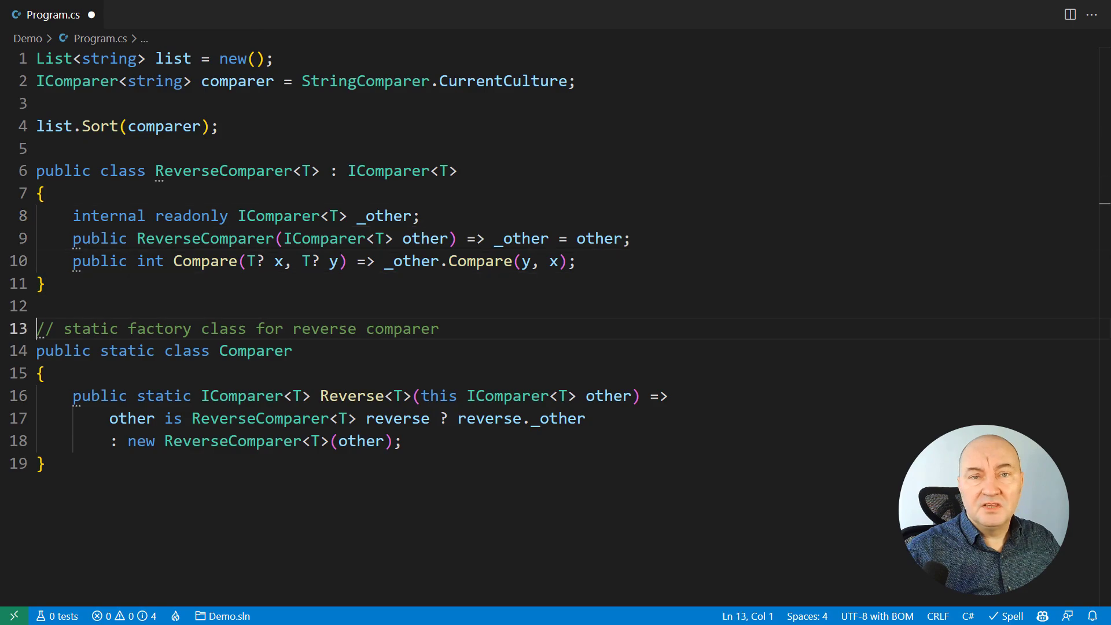
pyautogui.press('Delete')
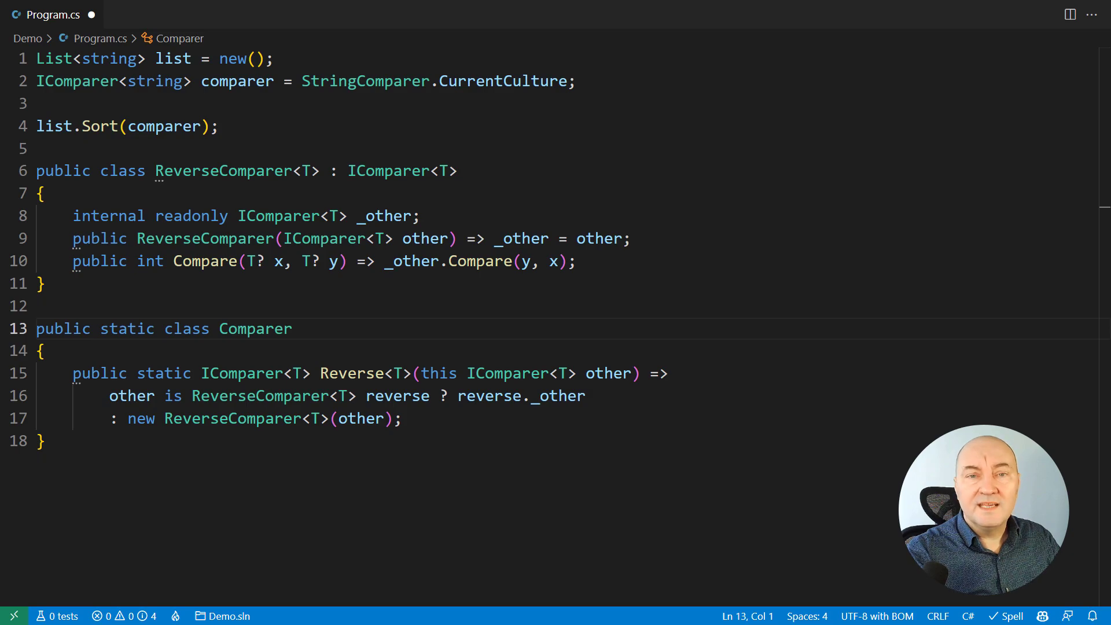
# Replace public with file on ReverseComparer to make the class file-scoped.
pyautogui.write('file')
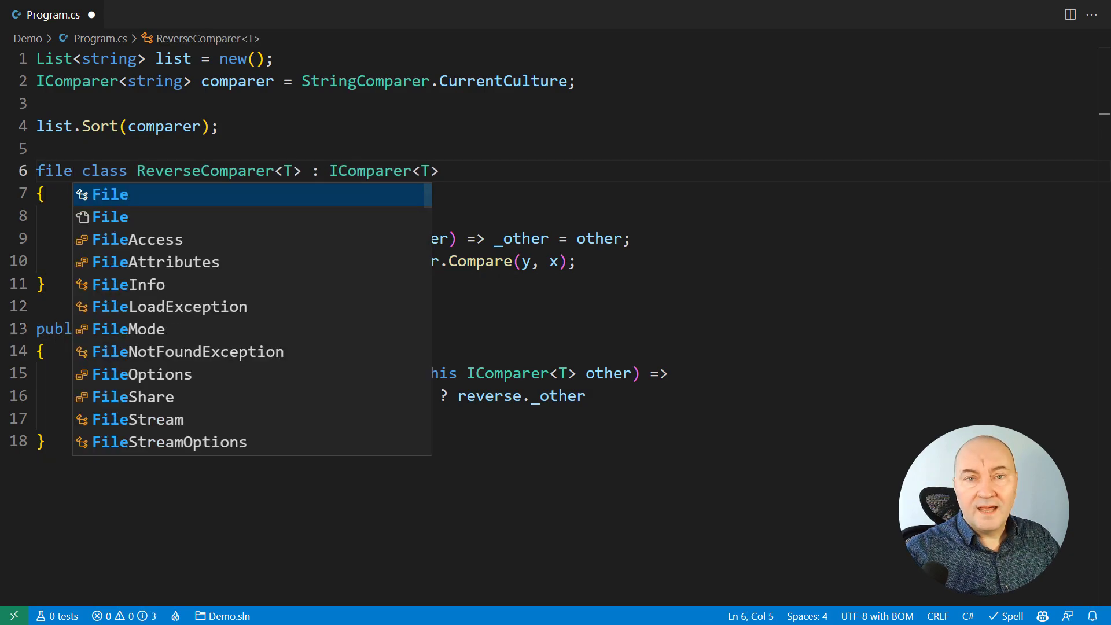
pyautogui.press('Escape')
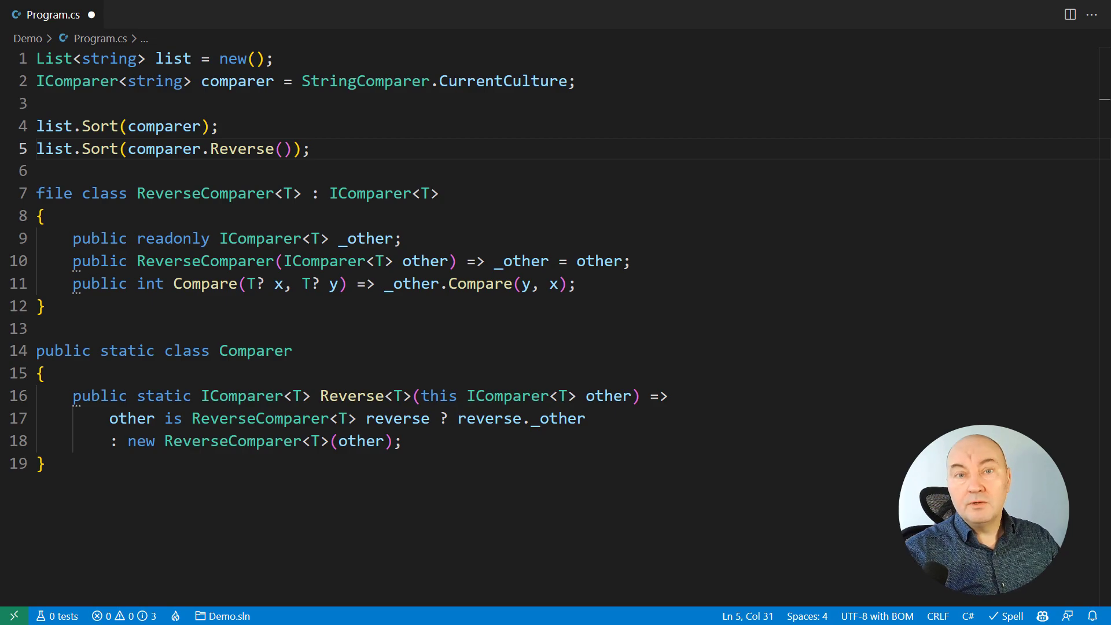
pyautogui.write('.Reverse()')
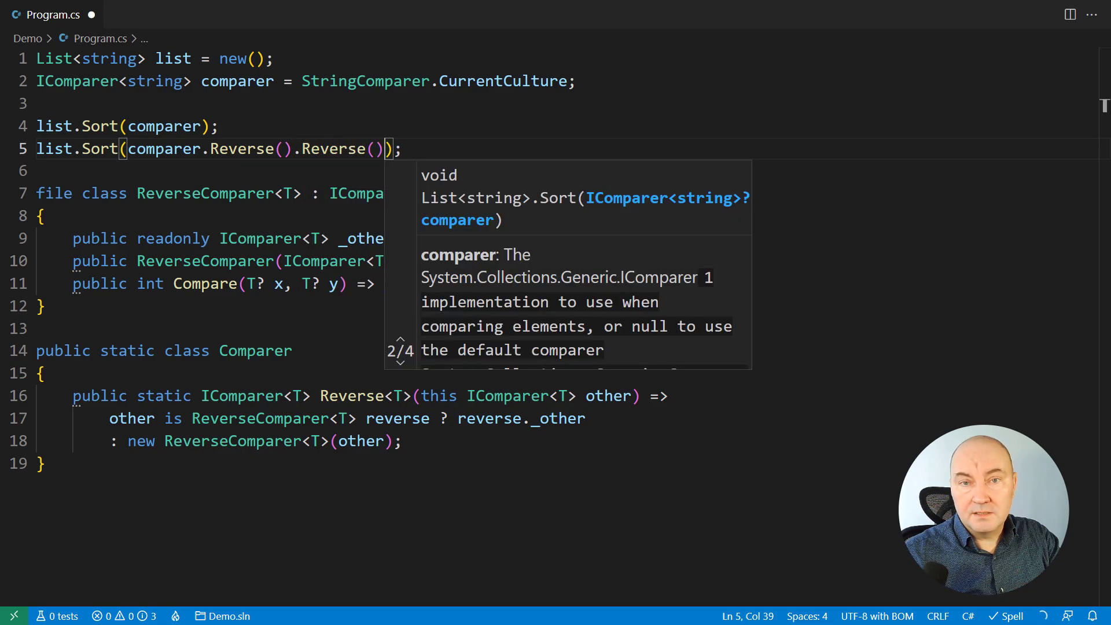
pyautogui.press('Escape')
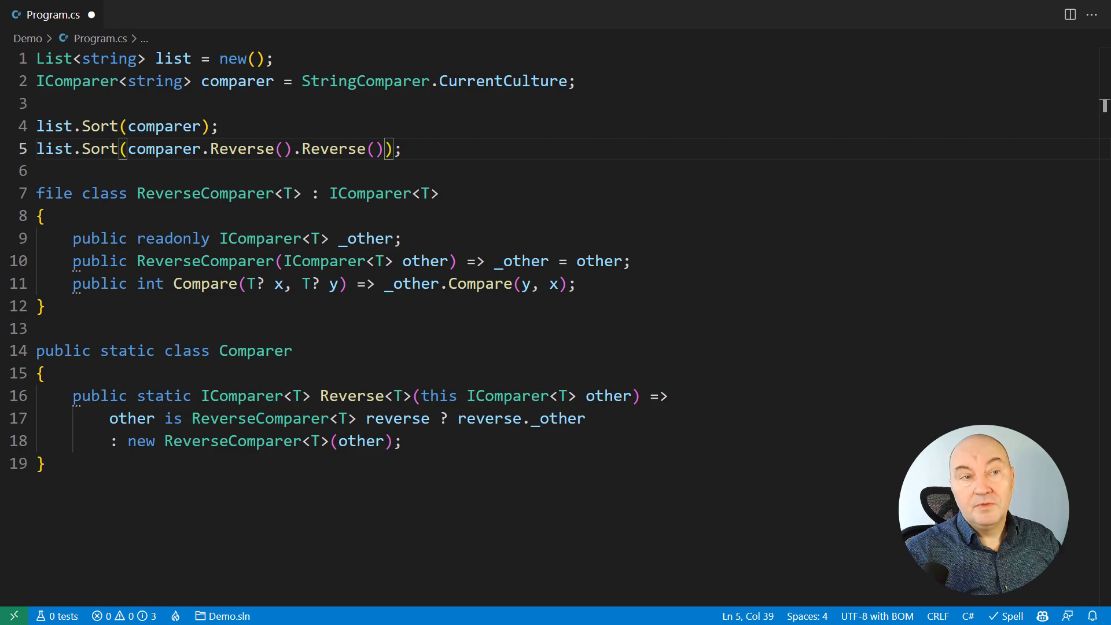
pyautogui.write('.Reverse(')
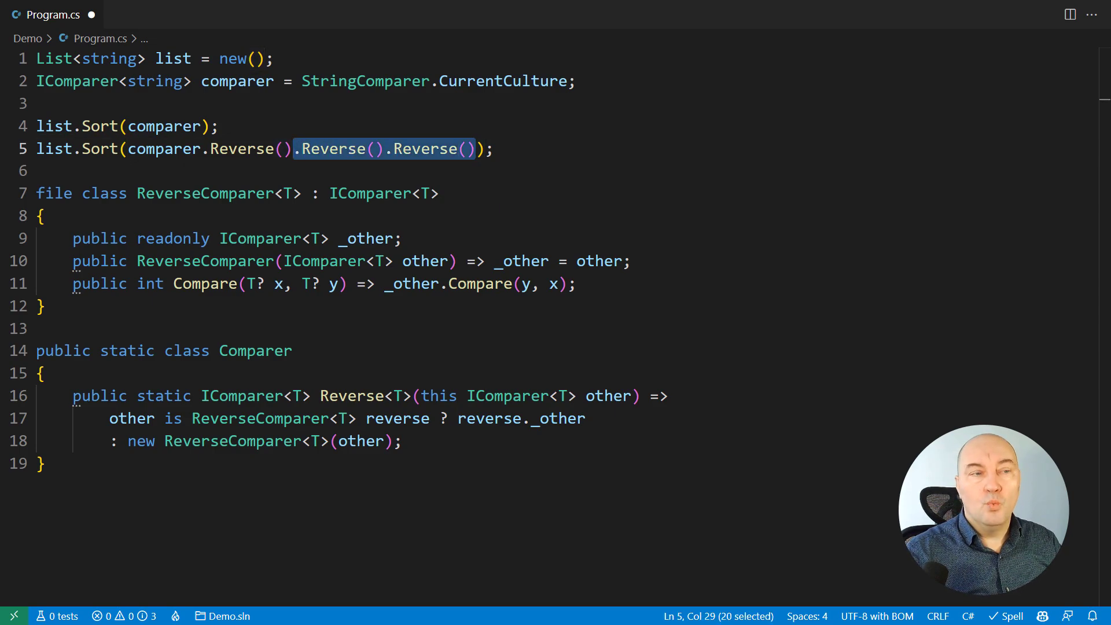
pyautogui.press('Delete')
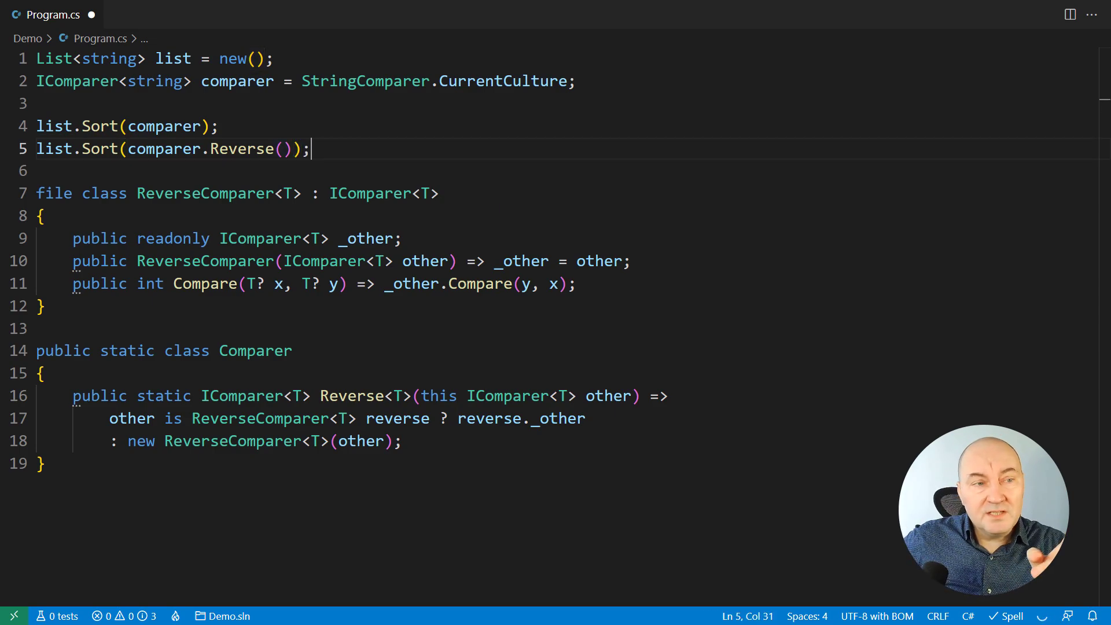